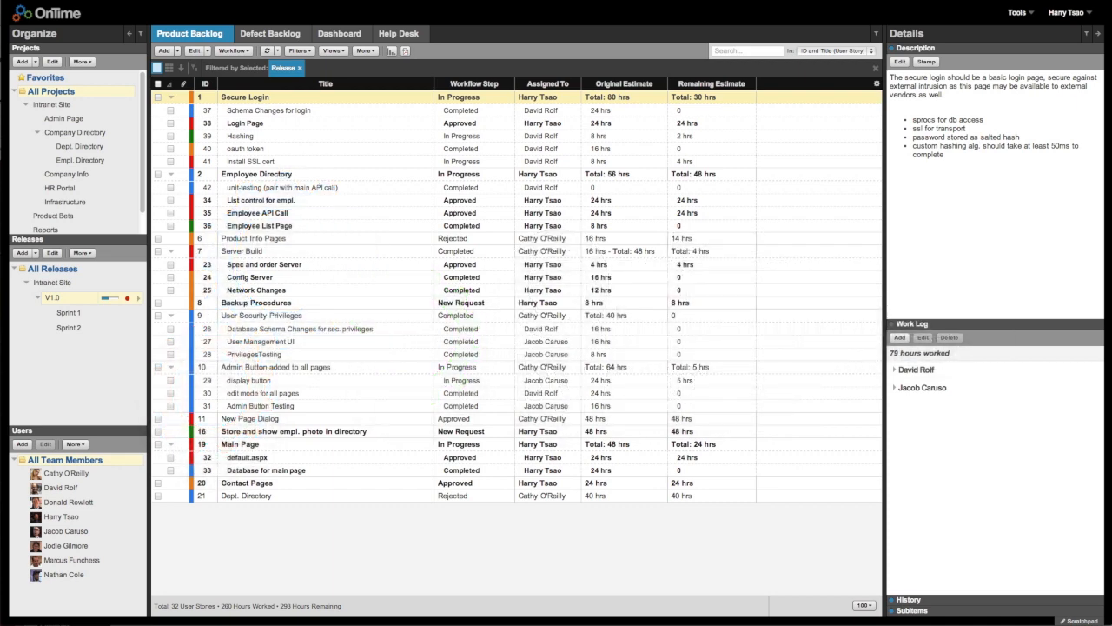
mouse_move(660, 47)
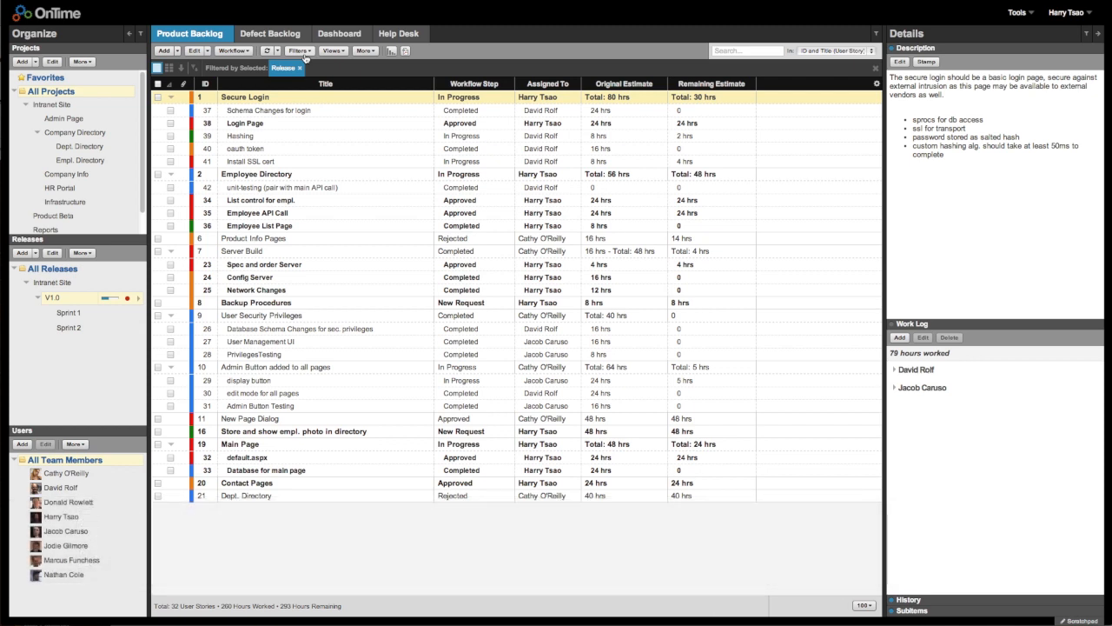
Start a public filter named 'My Non-Closed Items' with a Status condition
click(298, 51)
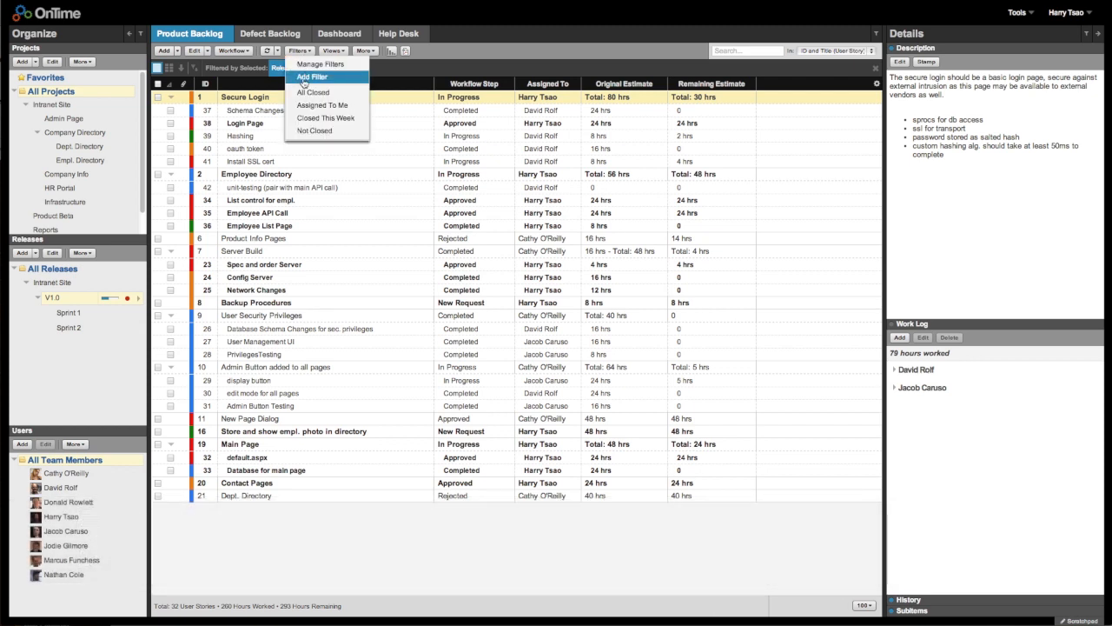
click(312, 76)
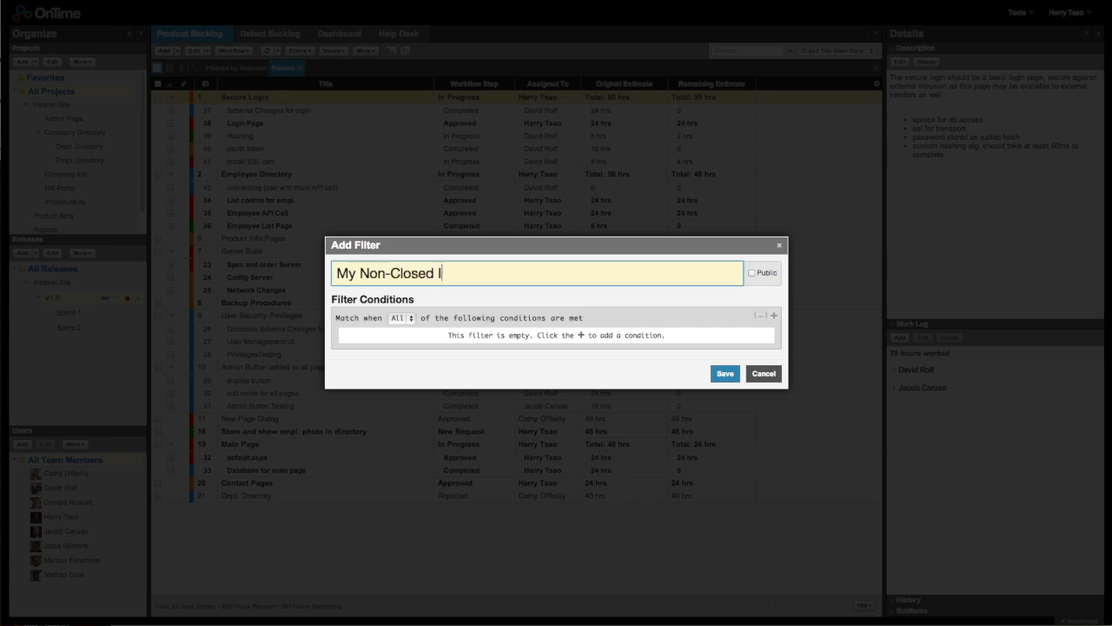
text(tems)
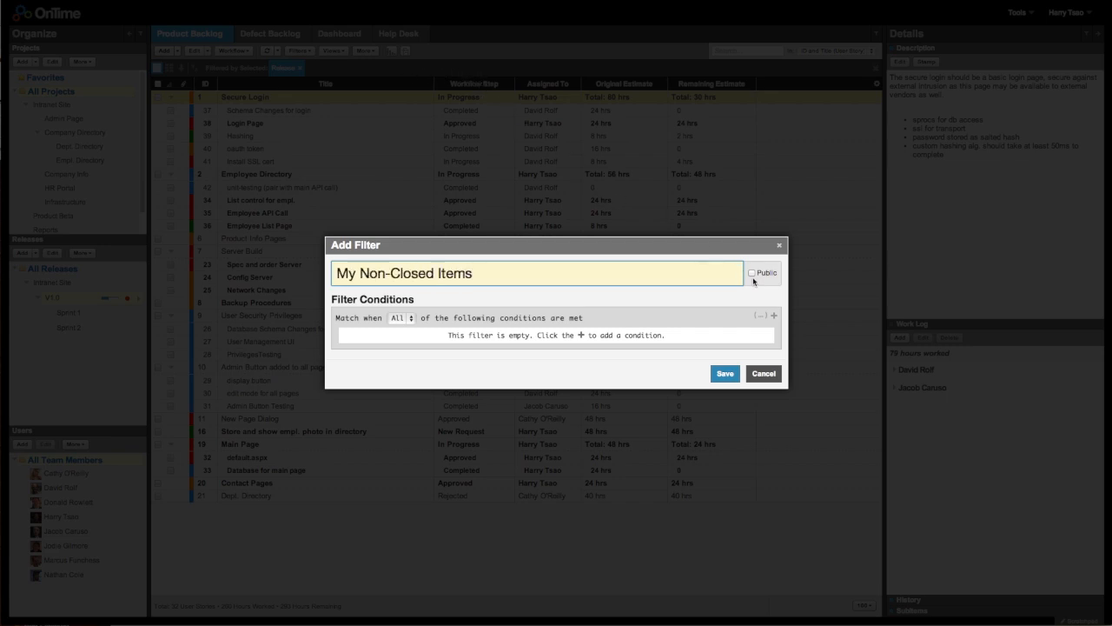
click(752, 273)
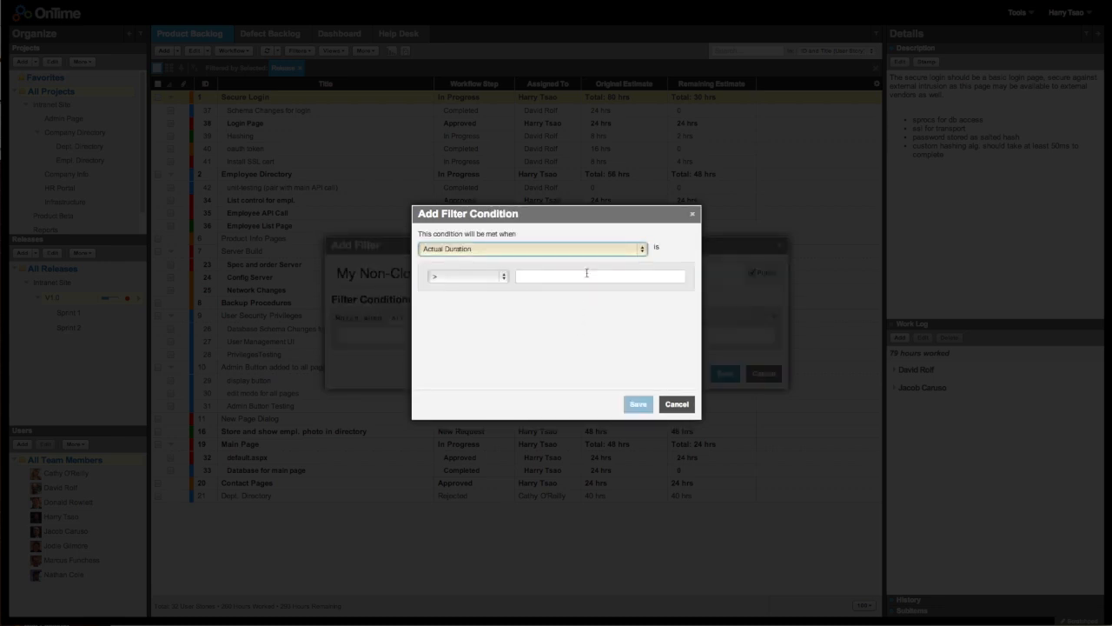
click(531, 248)
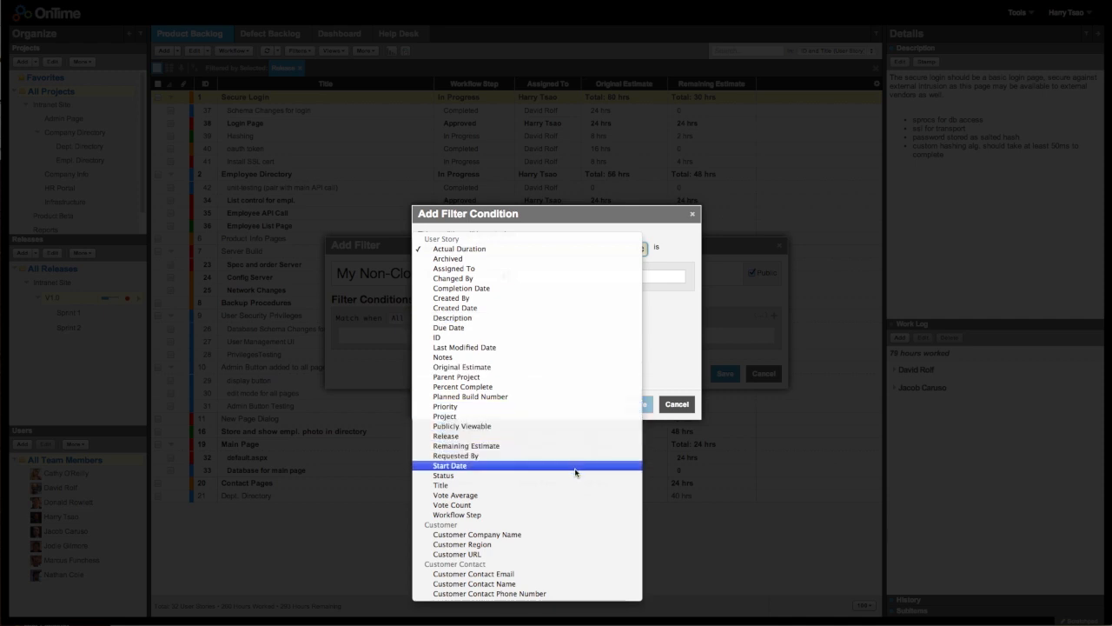
click(444, 475)
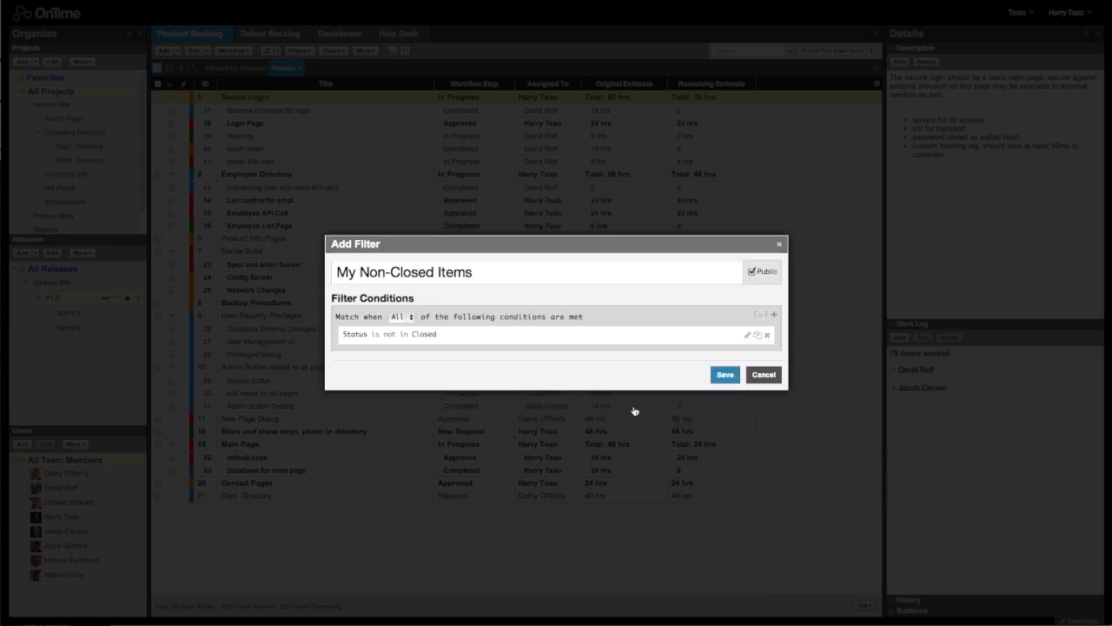
Add the condition Assigned To is in [CURRENT USER]
click(773, 313)
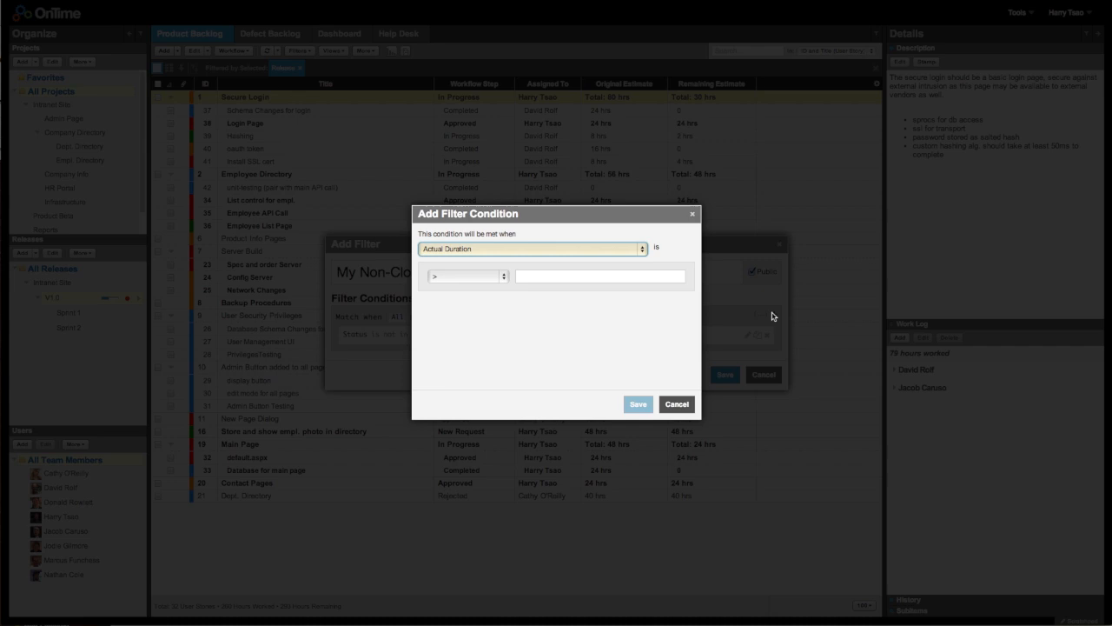
click(530, 249)
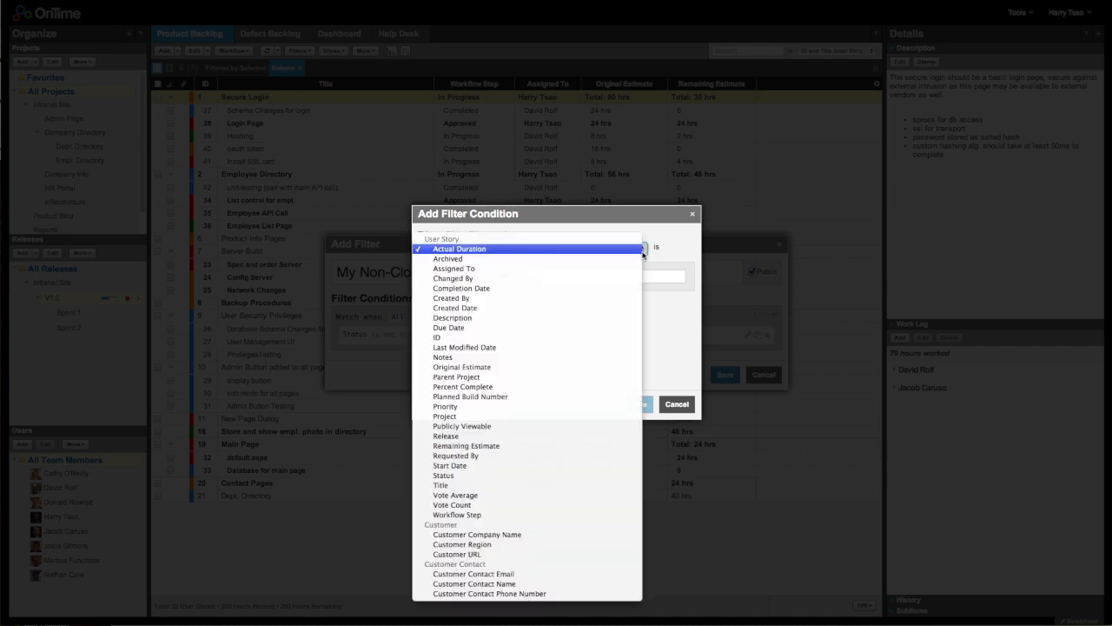
click(454, 268)
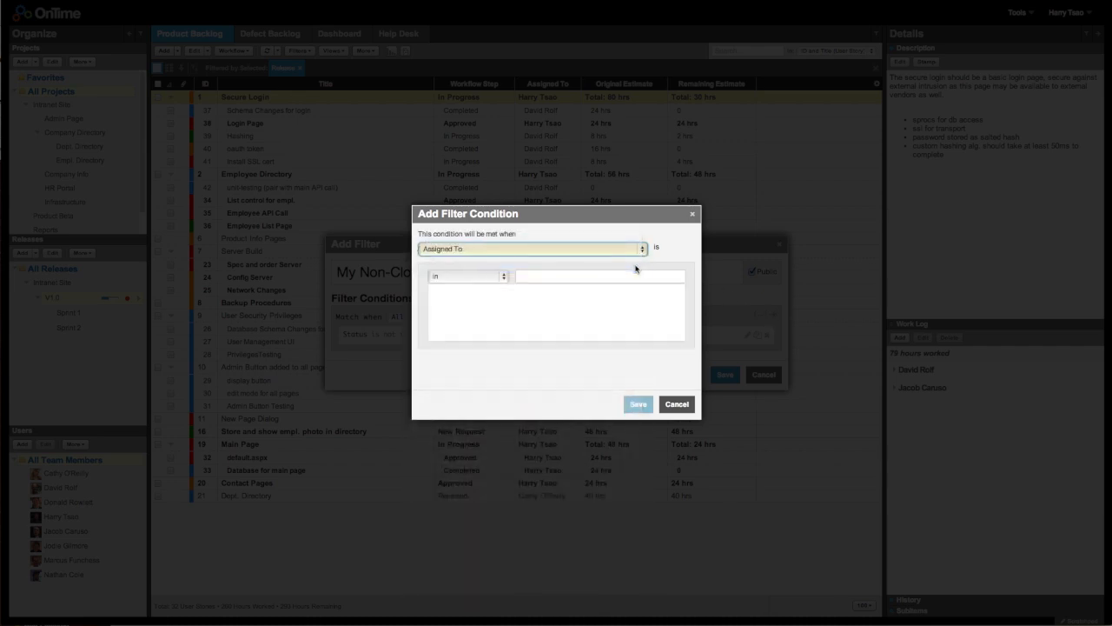
click(597, 275)
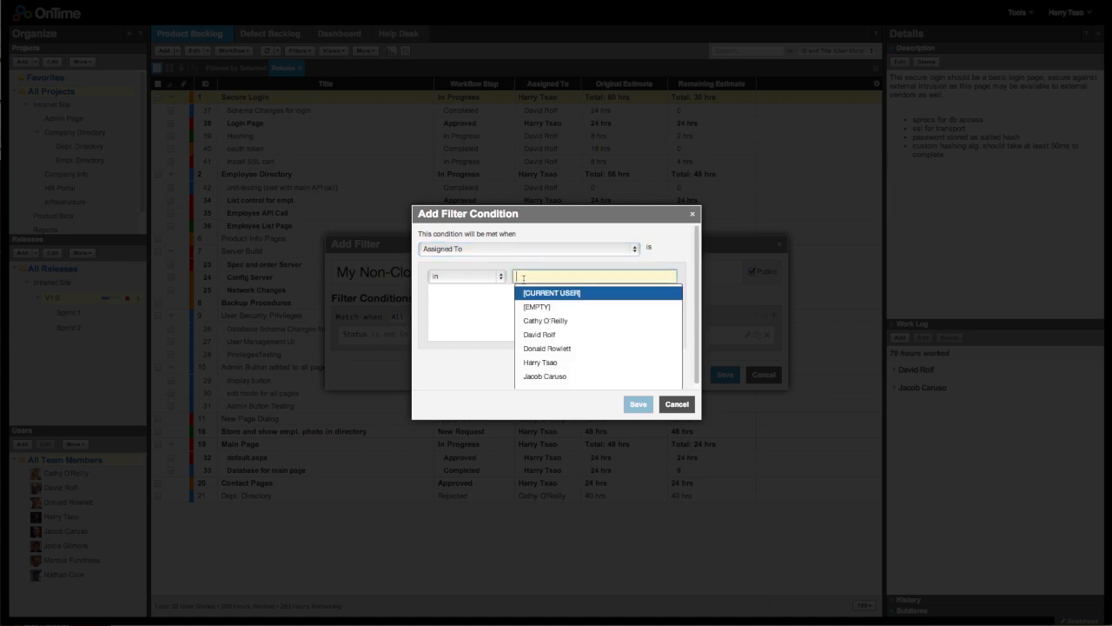
click(551, 293)
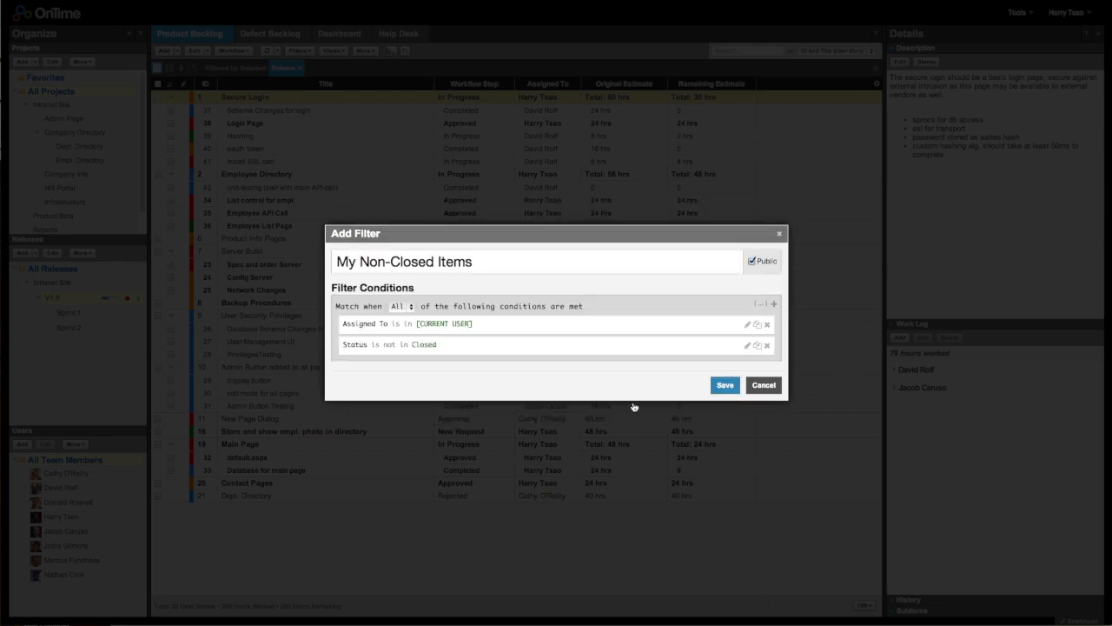
Keep the filter set to match All conditions
click(399, 306)
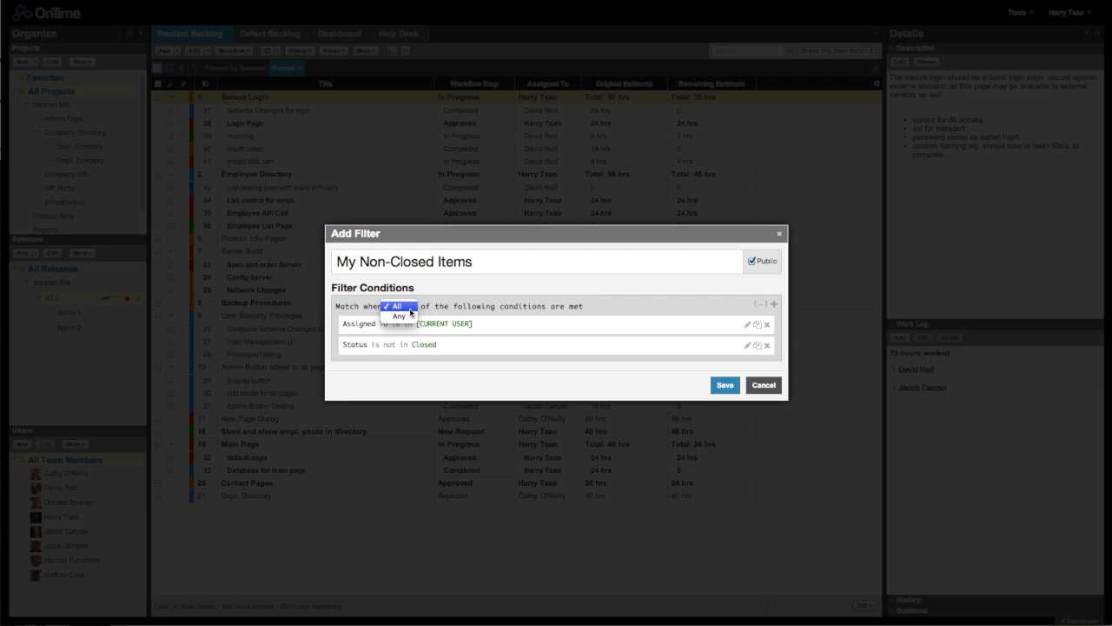
click(396, 305)
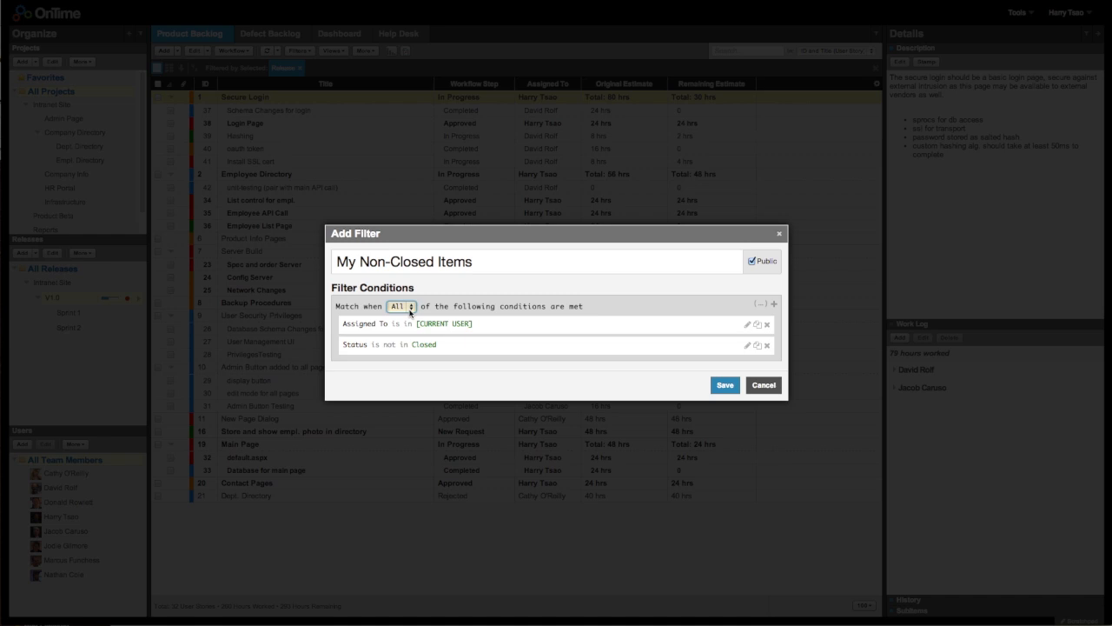
mouse_move(681, 310)
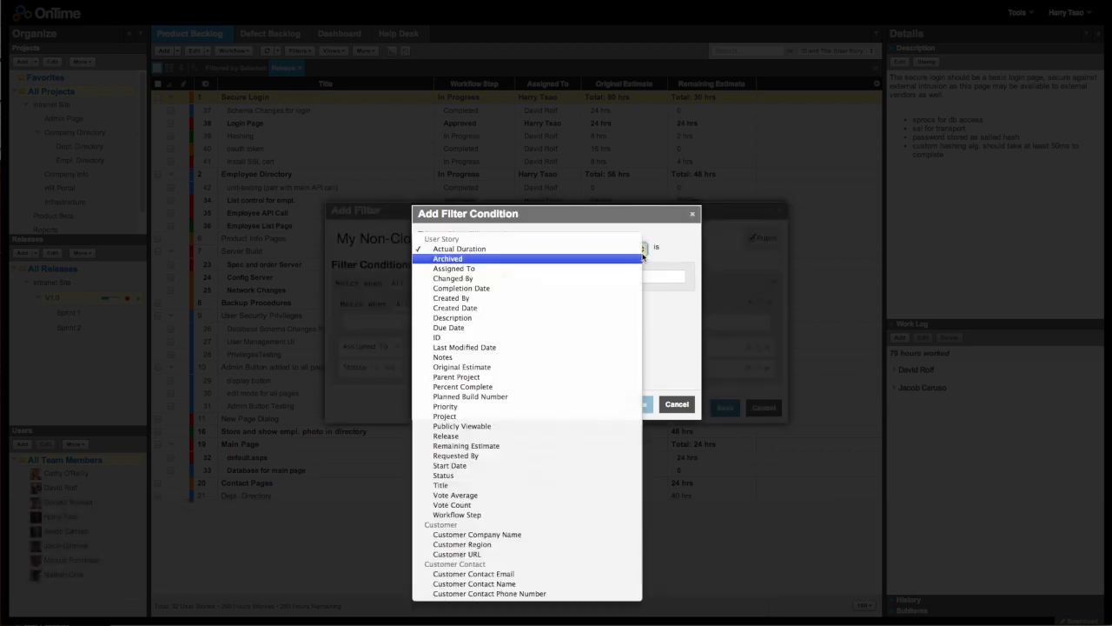
Add a Due Date condition limited to This Week
click(448, 328)
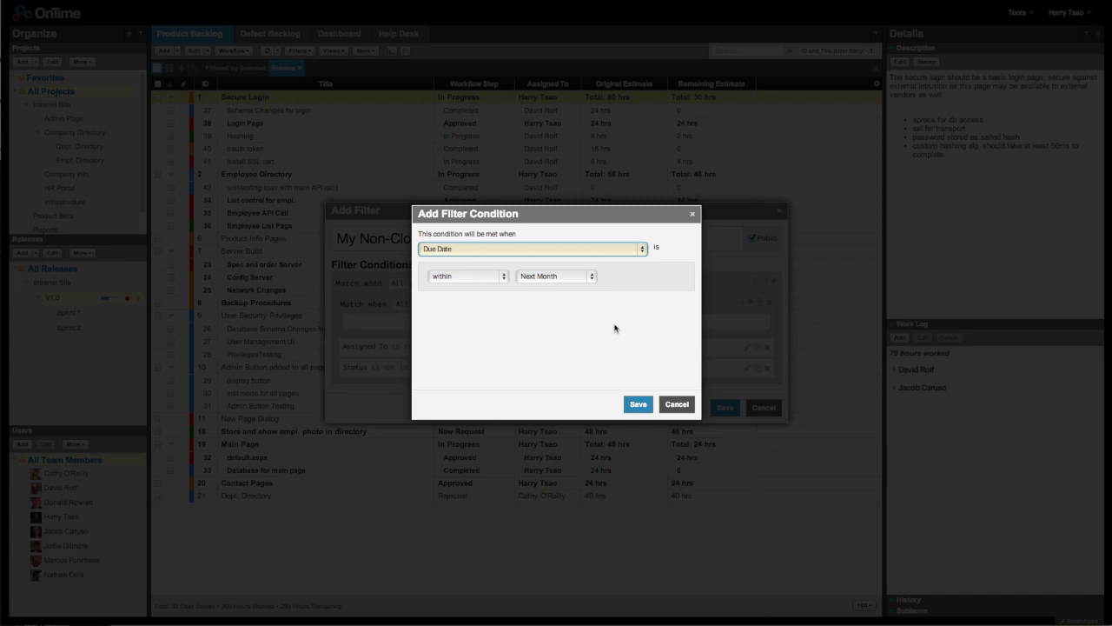
click(555, 275)
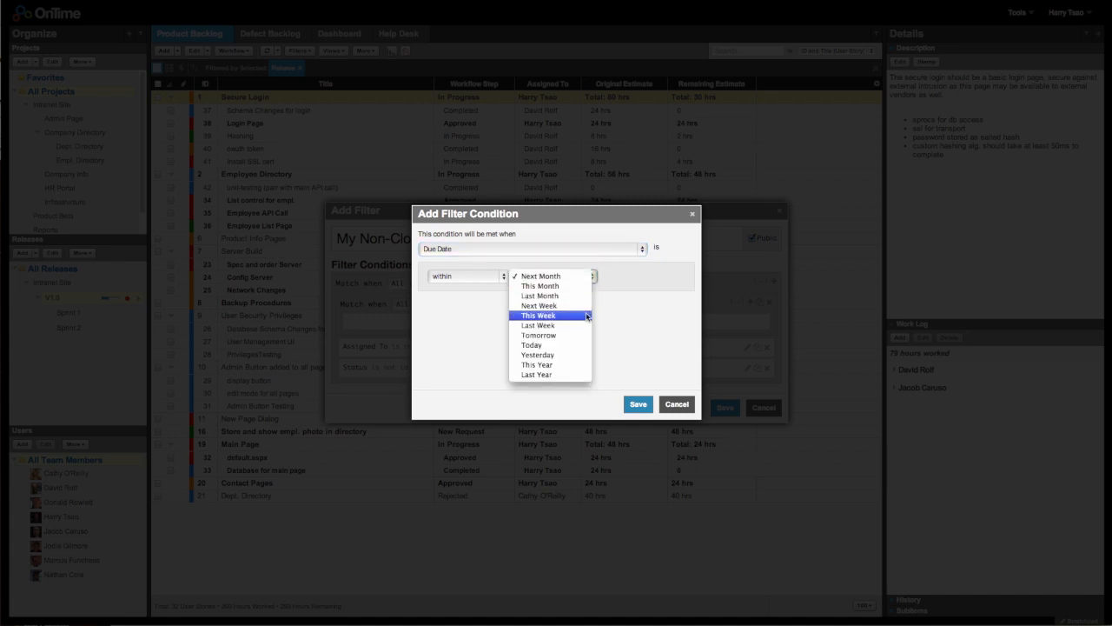
click(539, 315)
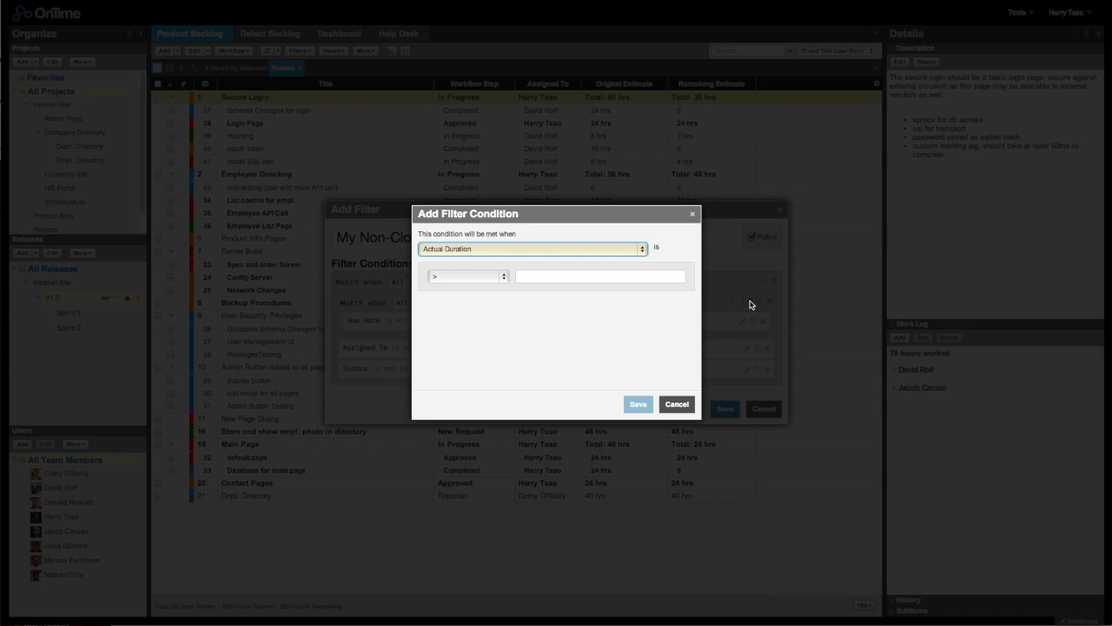
Add a Priority High condition and set the nested group to match any condition
click(530, 248)
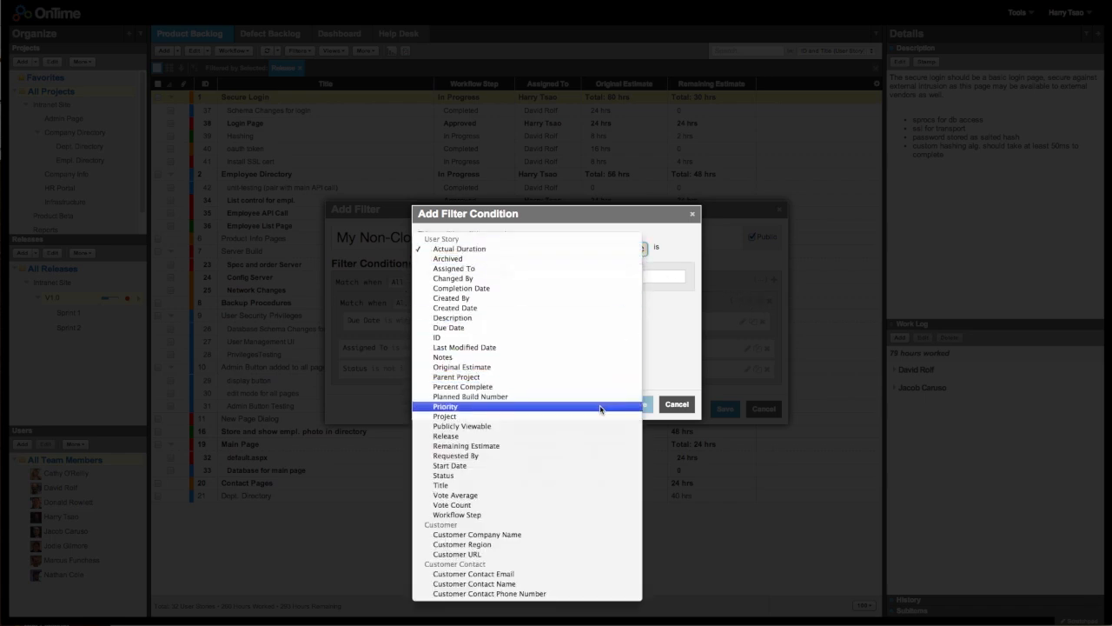
click(445, 406)
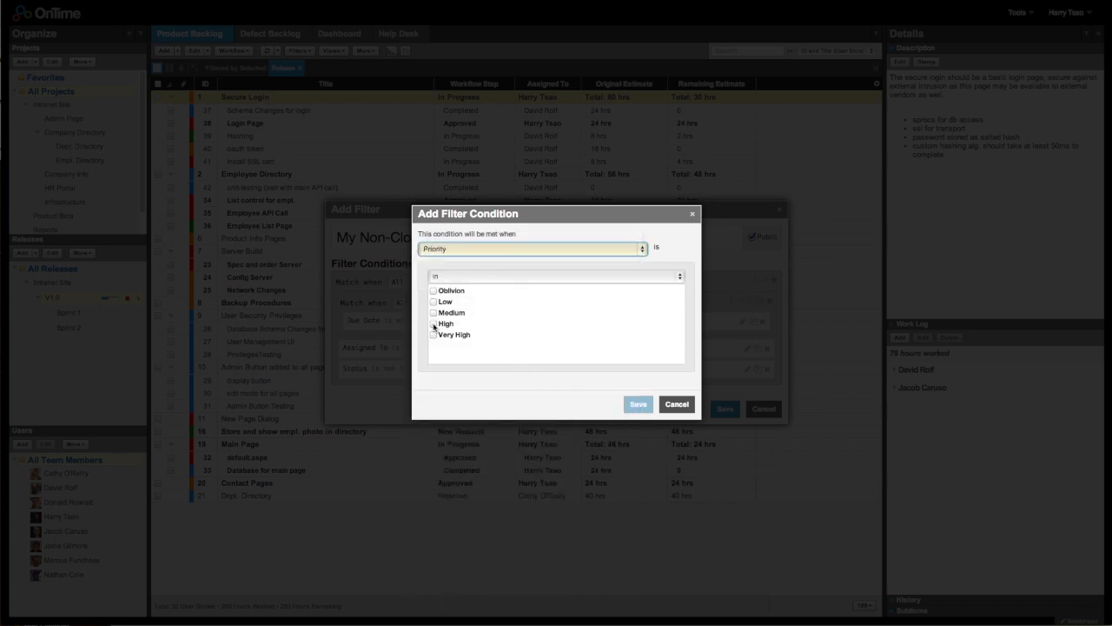
click(637, 405)
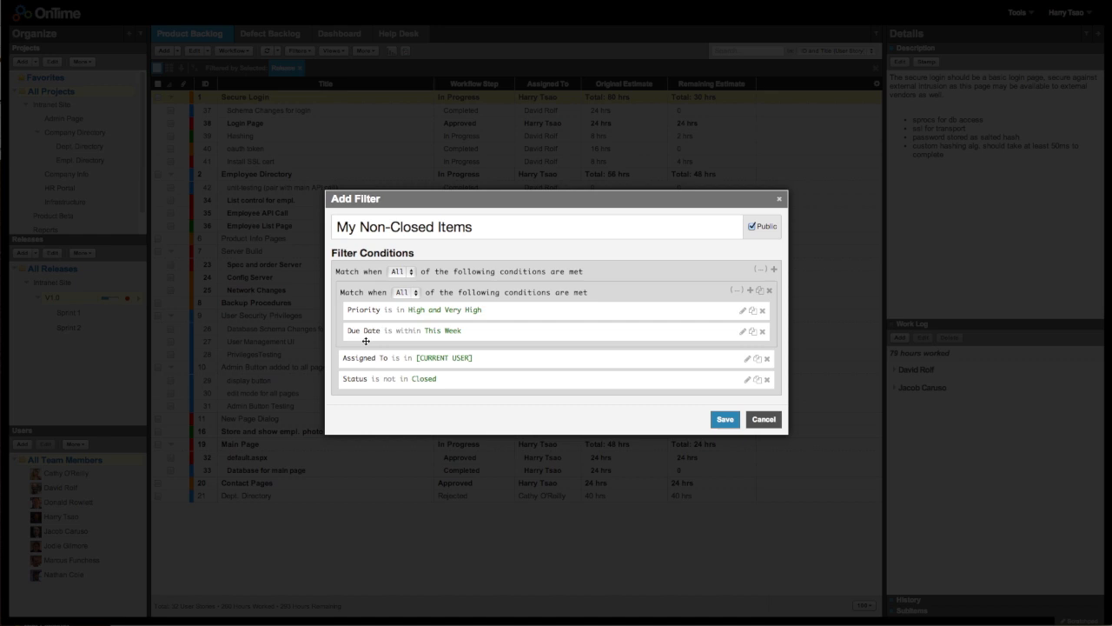
click(404, 292)
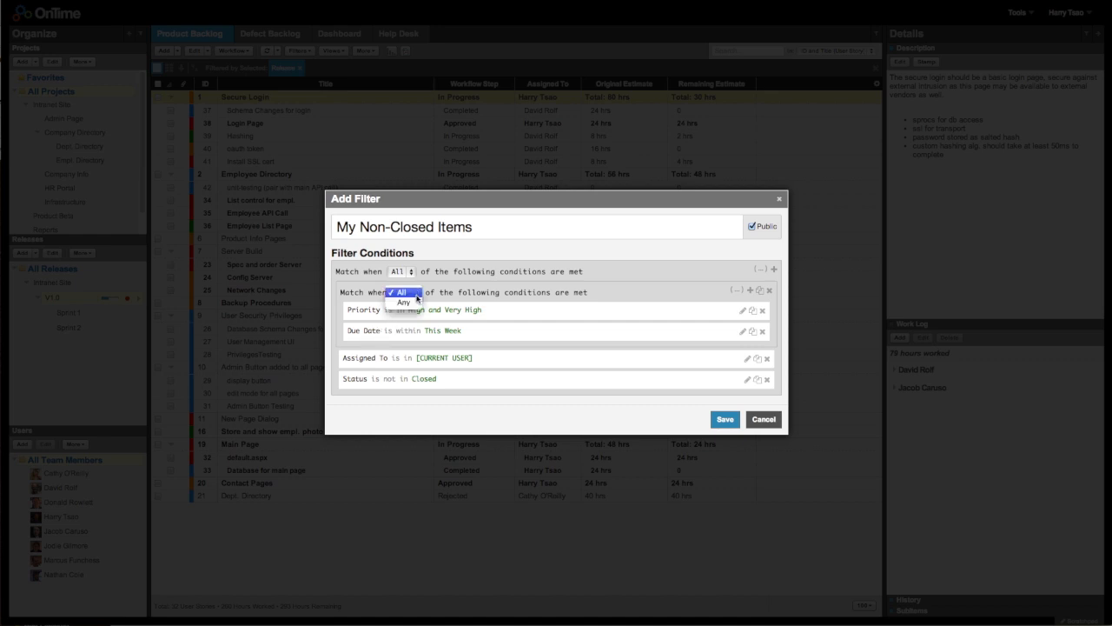
click(403, 302)
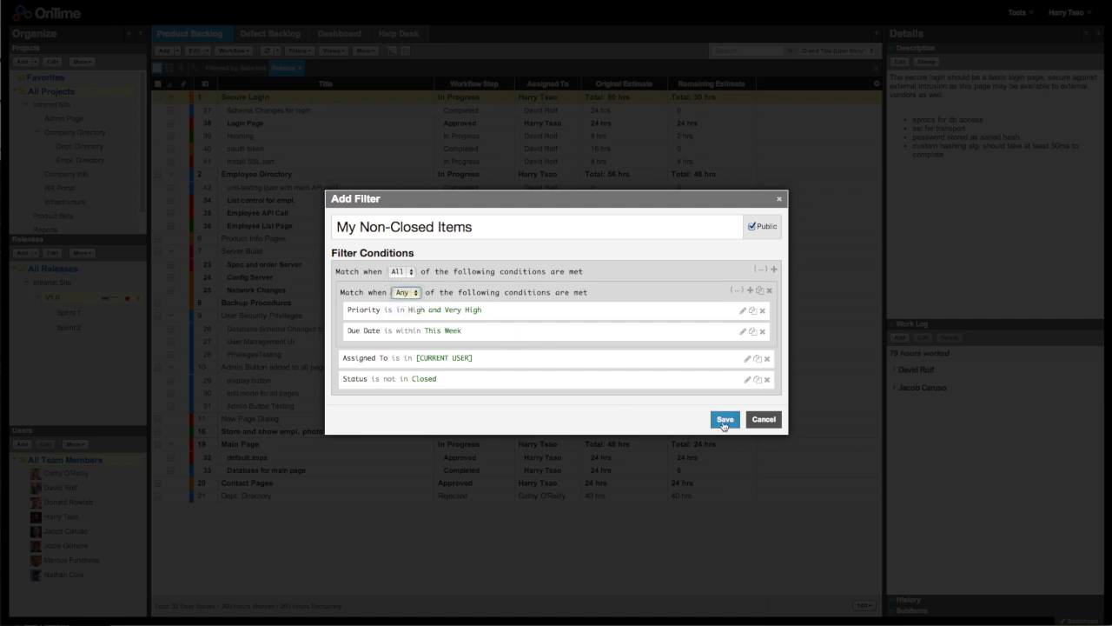
Save the filter, add a nested condition group, and save the changes
click(725, 419)
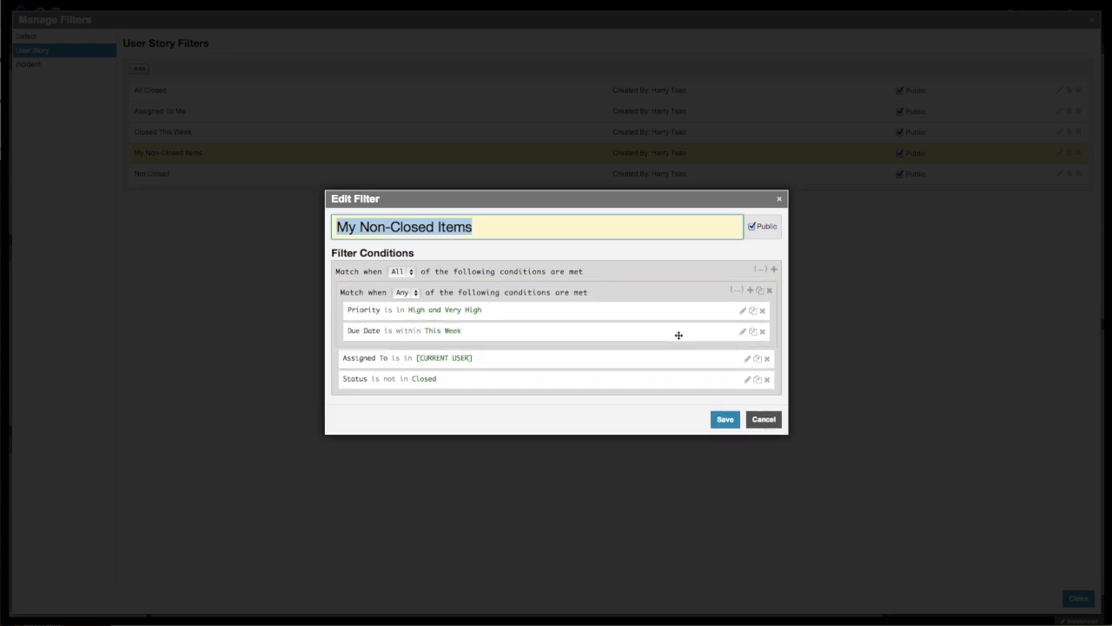
click(750, 290)
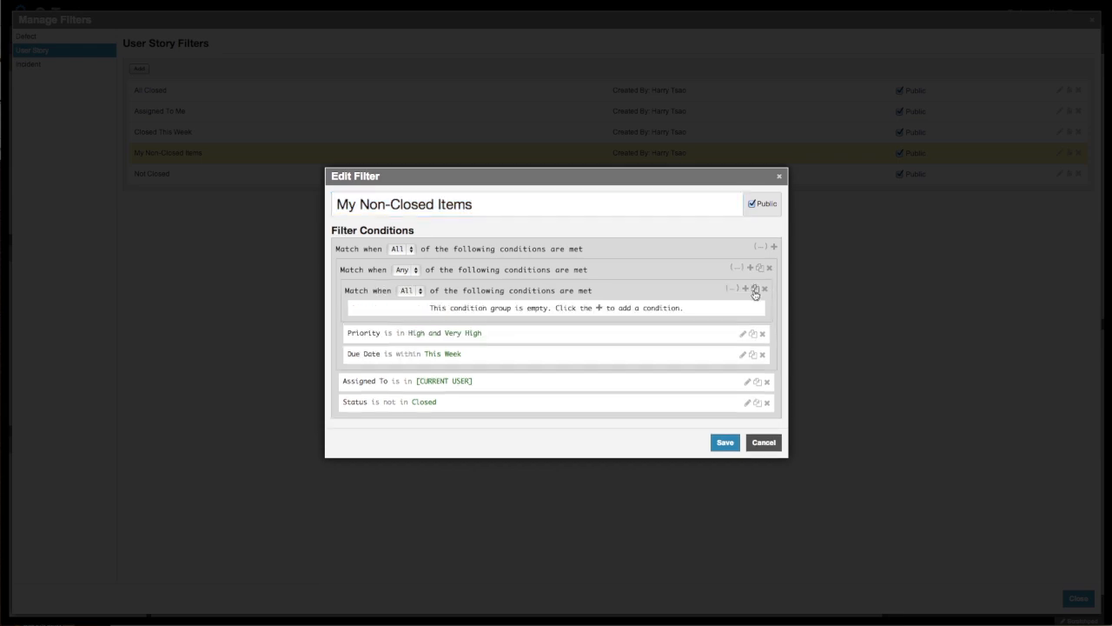
mouse_move(624, 314)
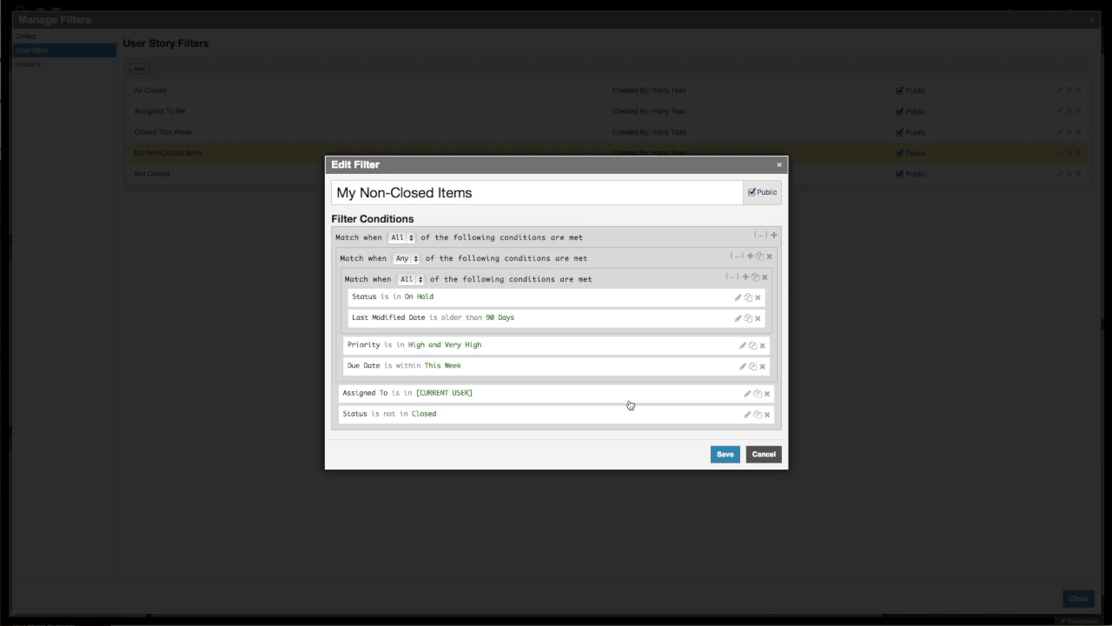
click(724, 454)
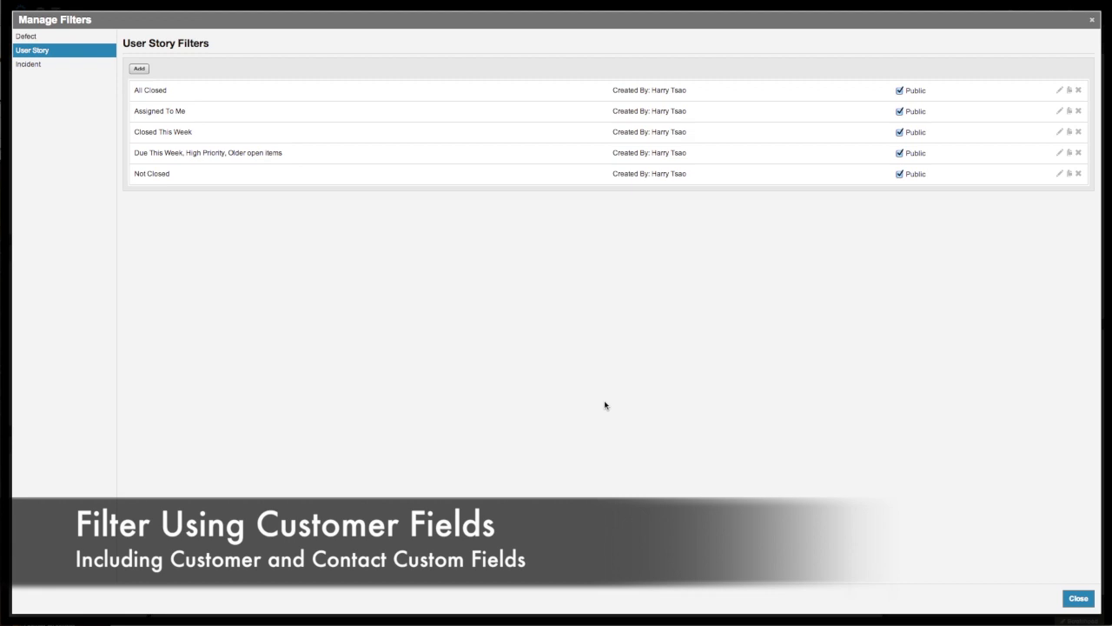
Create and save filter 'Eastern and Central Customers' matching Customer Region Eastern or Central
click(138, 67)
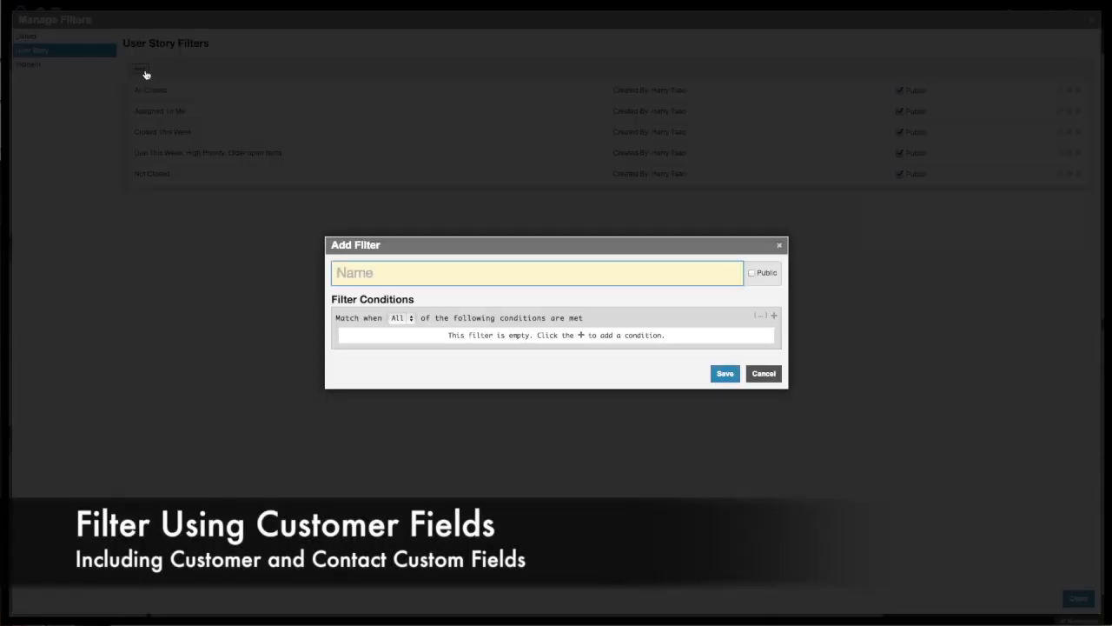
text(Eastern and Central Customers)
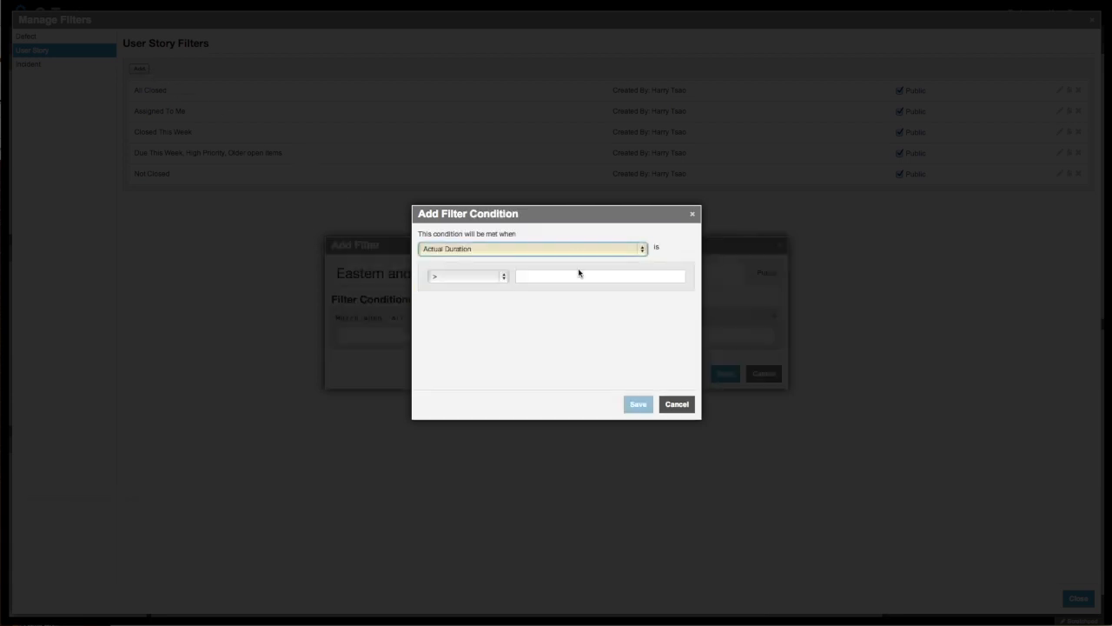
click(530, 248)
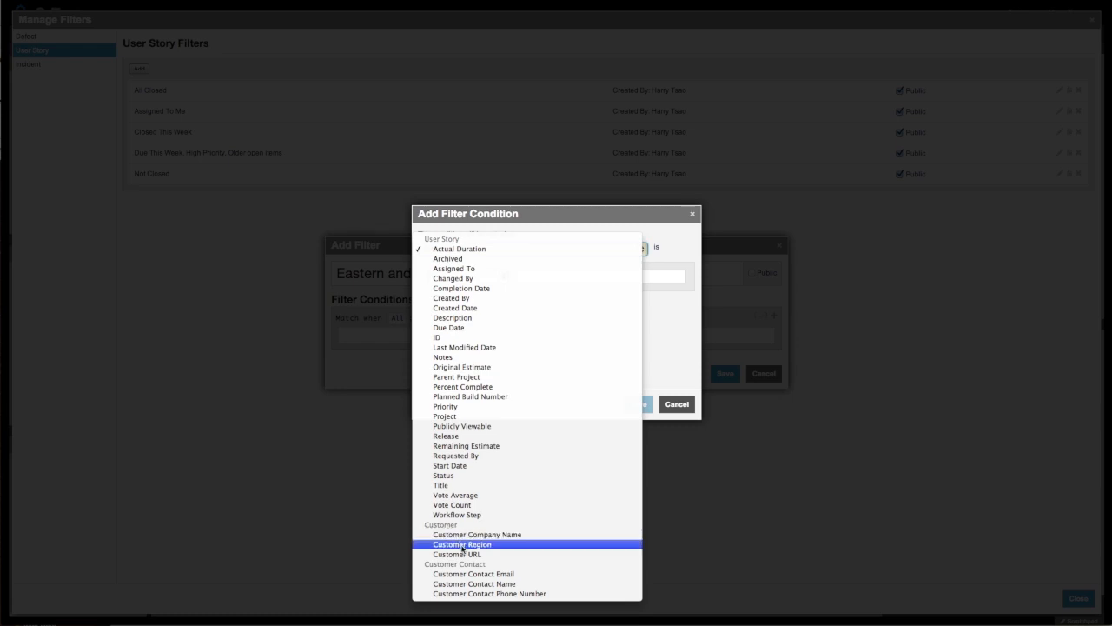
click(463, 544)
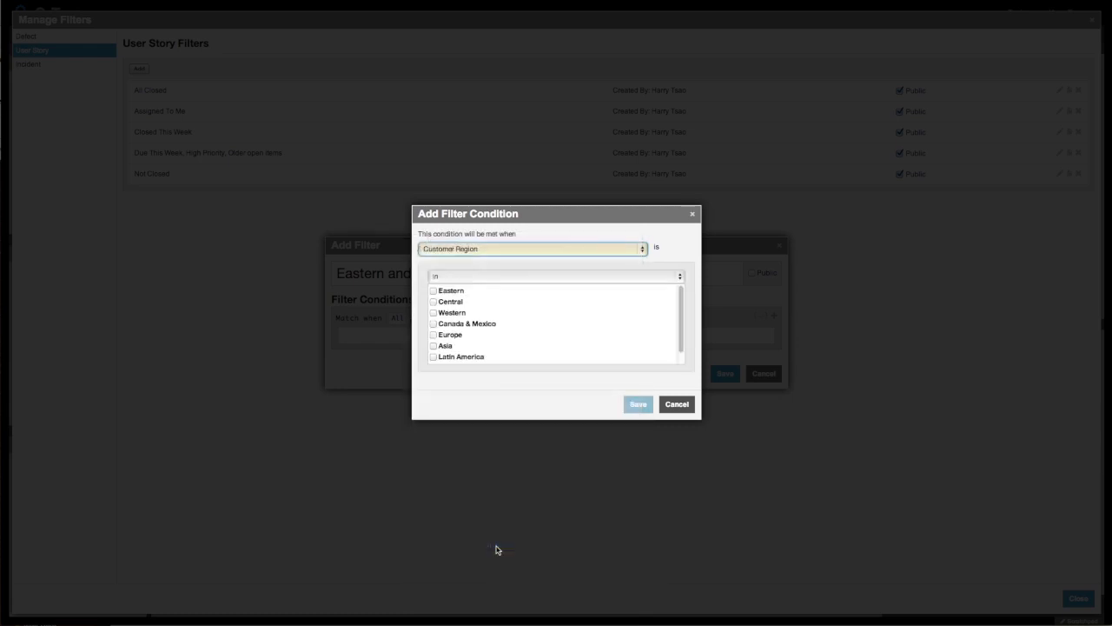
click(434, 290)
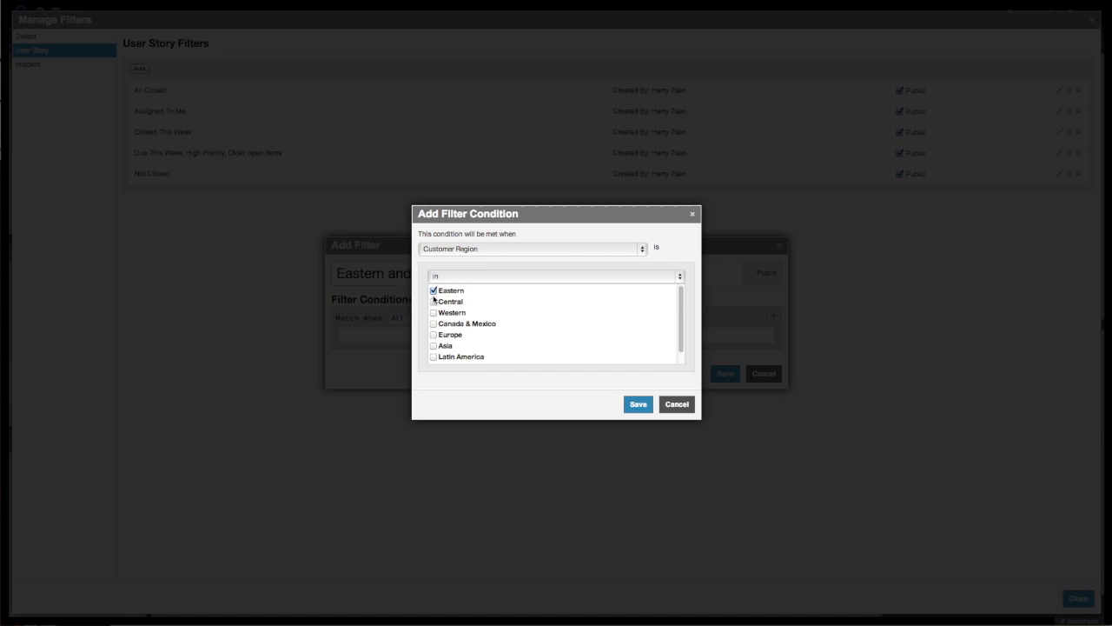
click(434, 301)
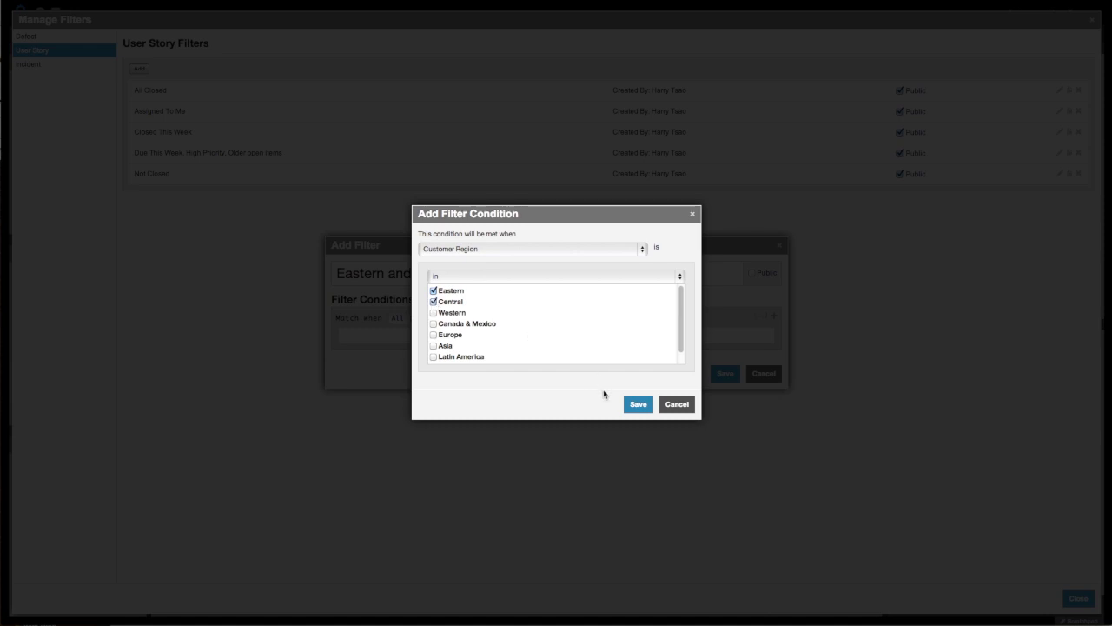
click(638, 403)
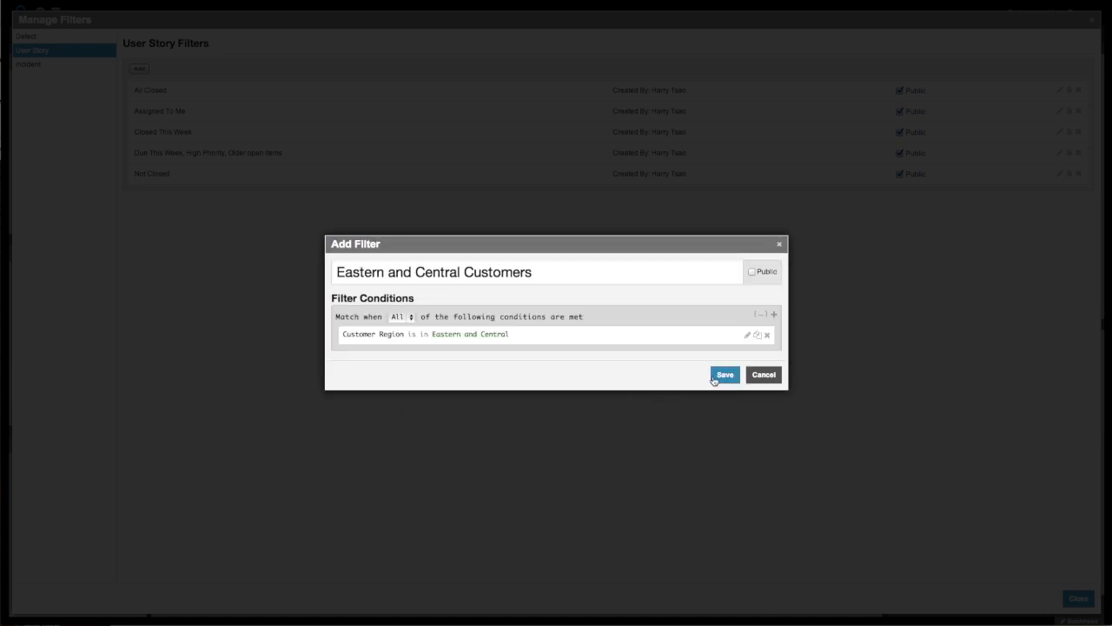
click(724, 374)
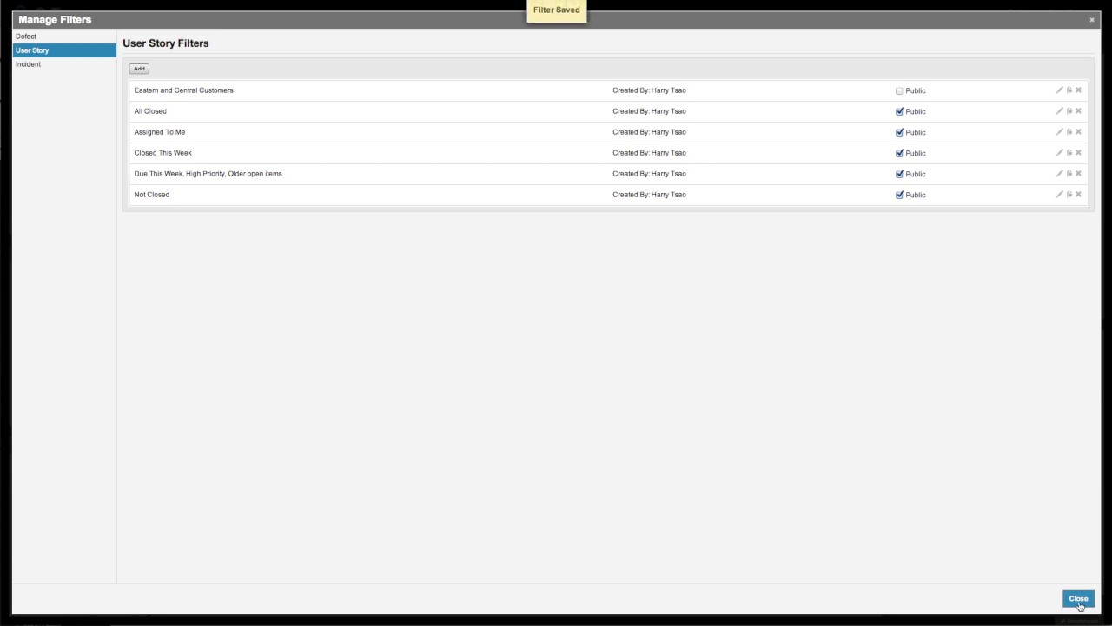
Close Manage Filters and apply the Eastern and Central Customers filter to the backlog
click(1078, 598)
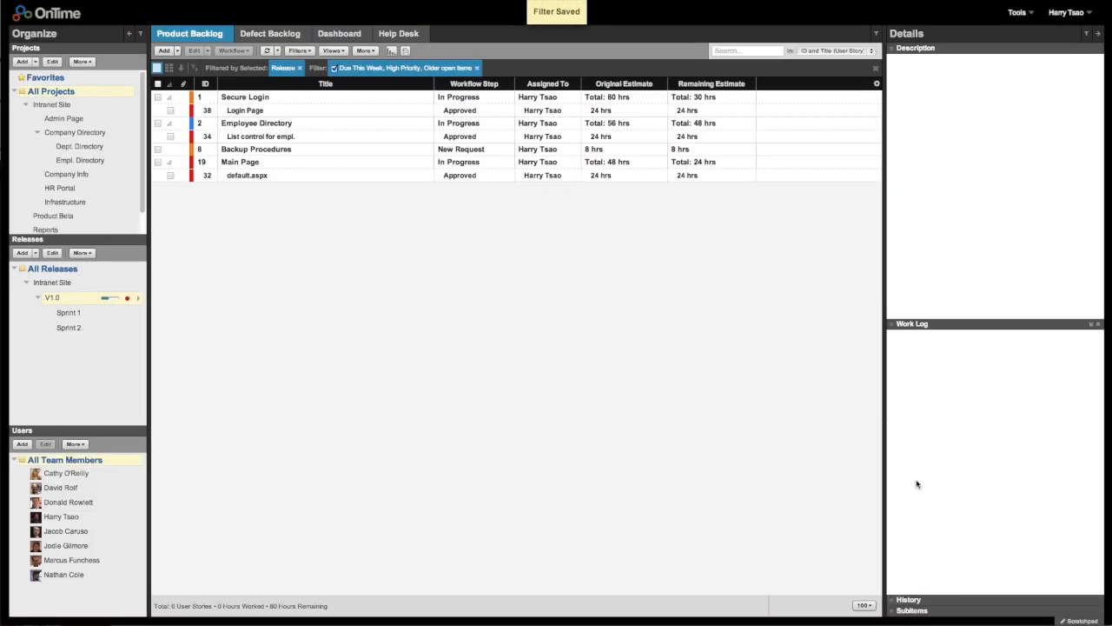
click(299, 50)
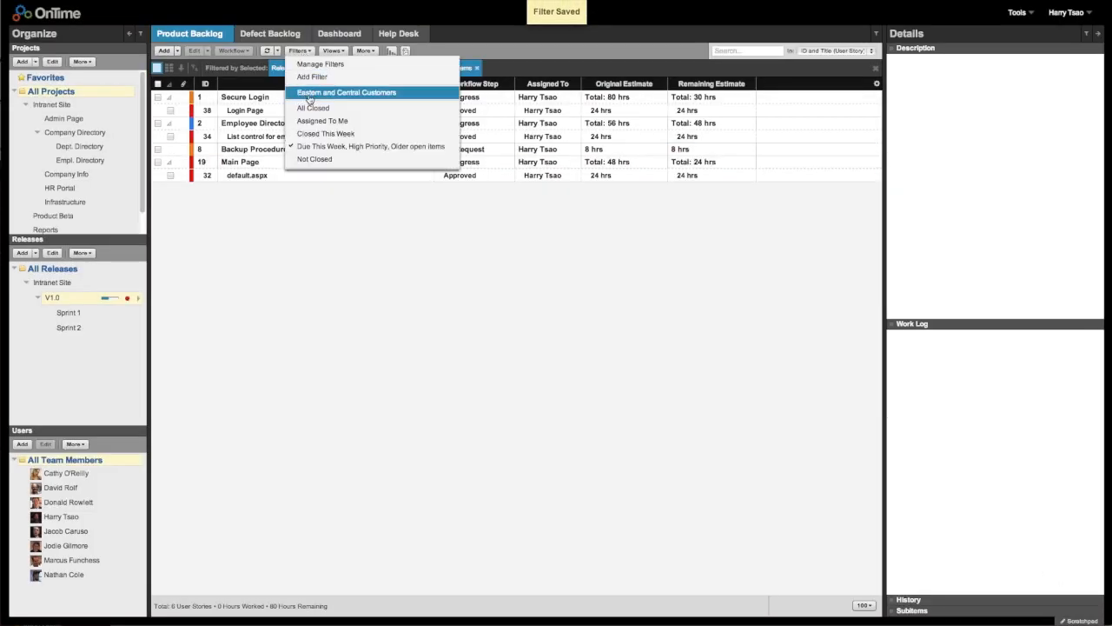
click(346, 92)
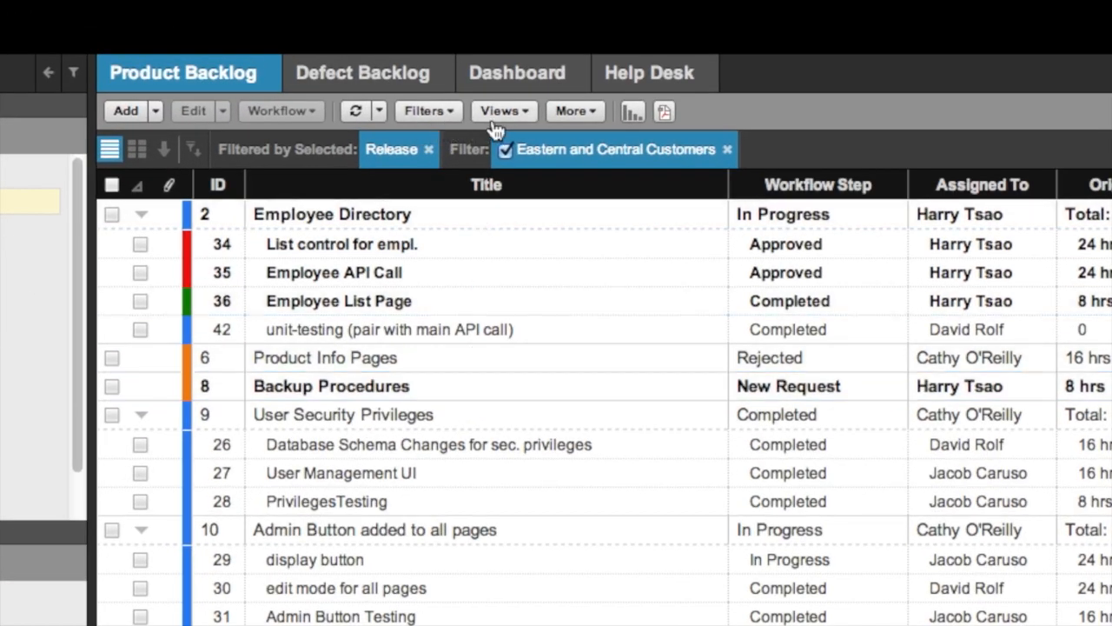
Switch views to User Workload, then My Kanban View, then back to User Workload
click(503, 111)
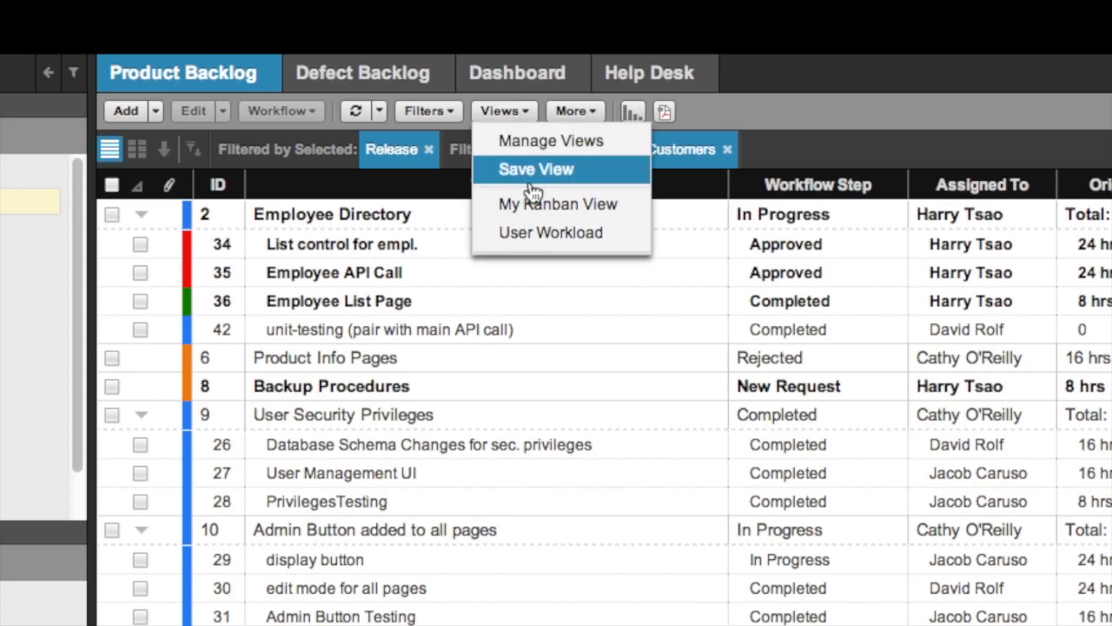
click(535, 170)
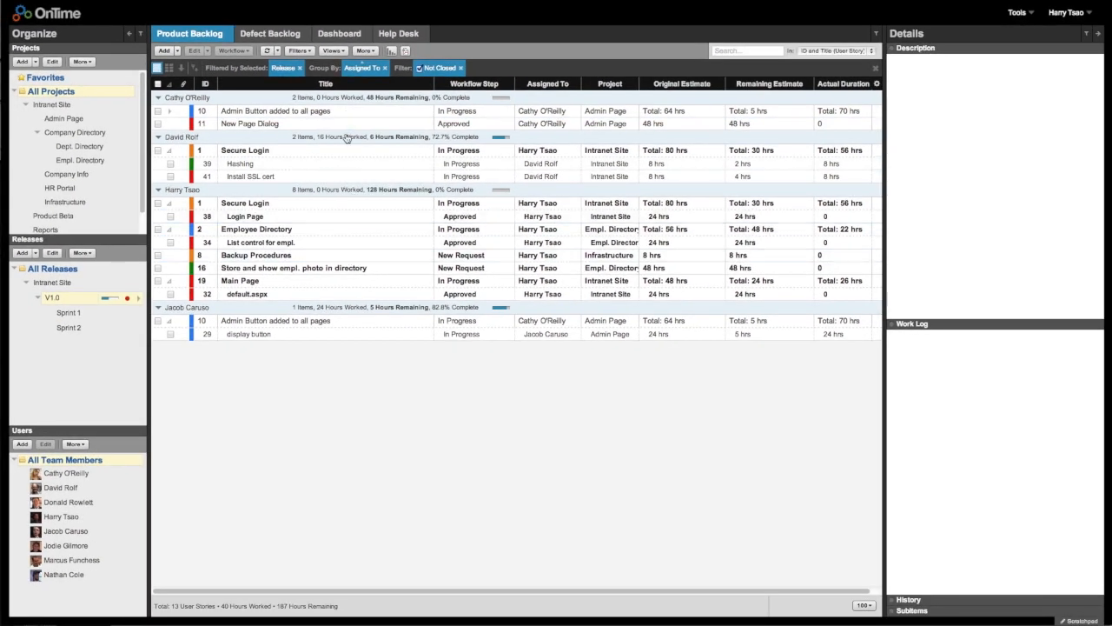
click(333, 49)
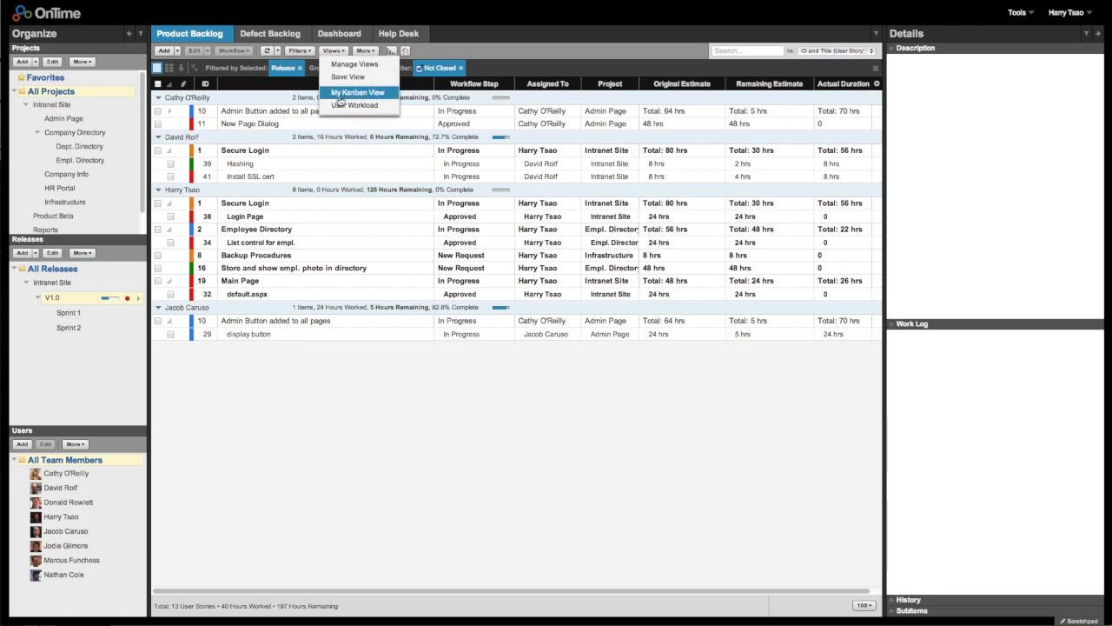
click(357, 93)
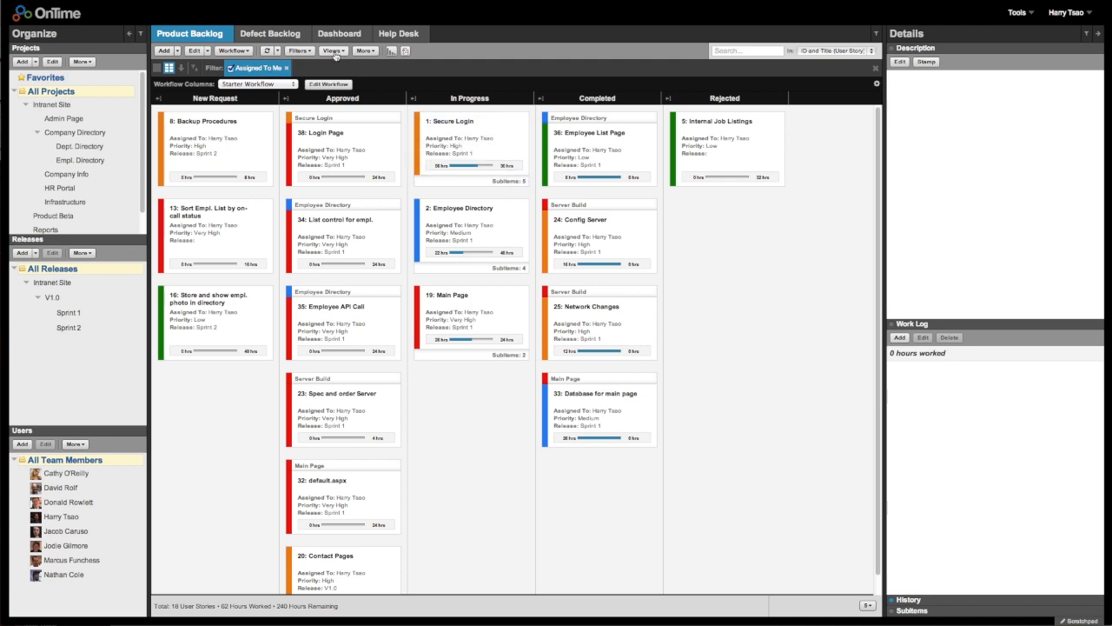
click(332, 51)
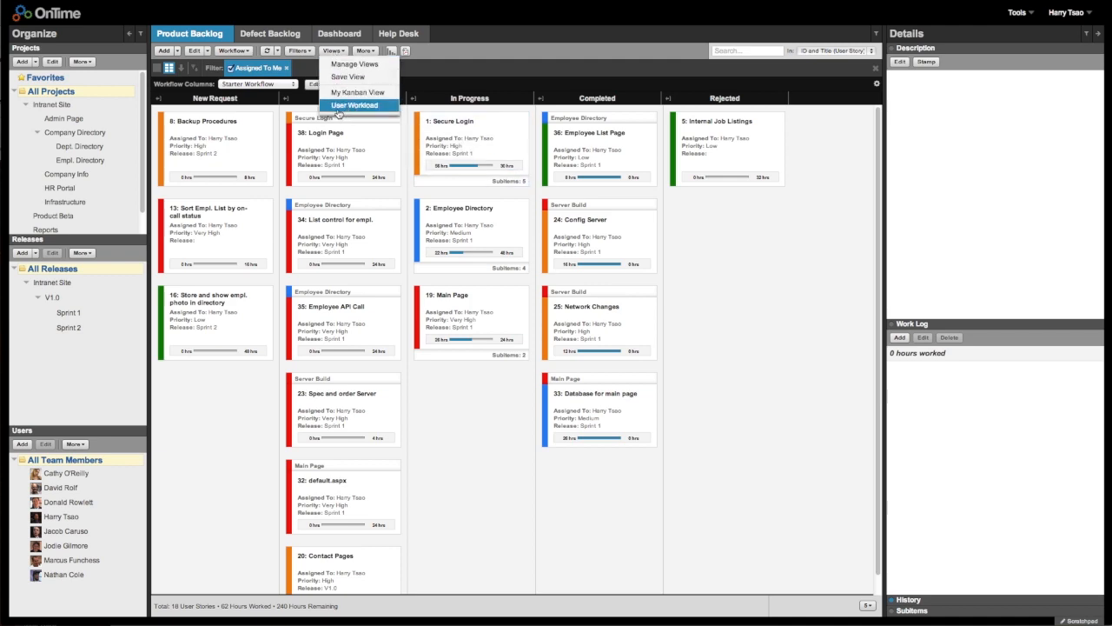
click(354, 105)
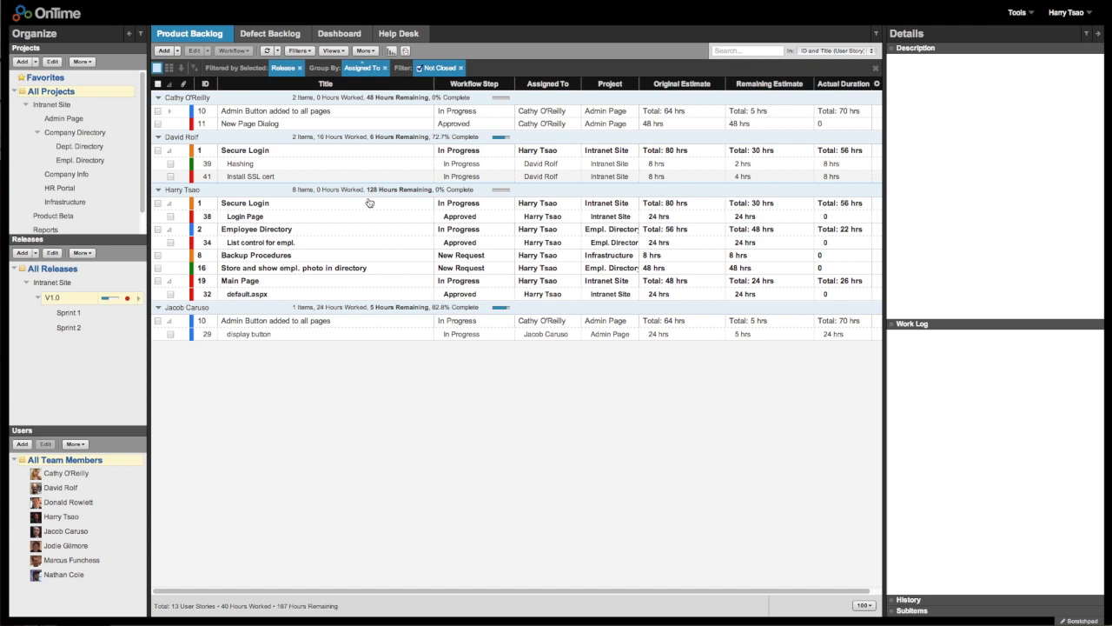